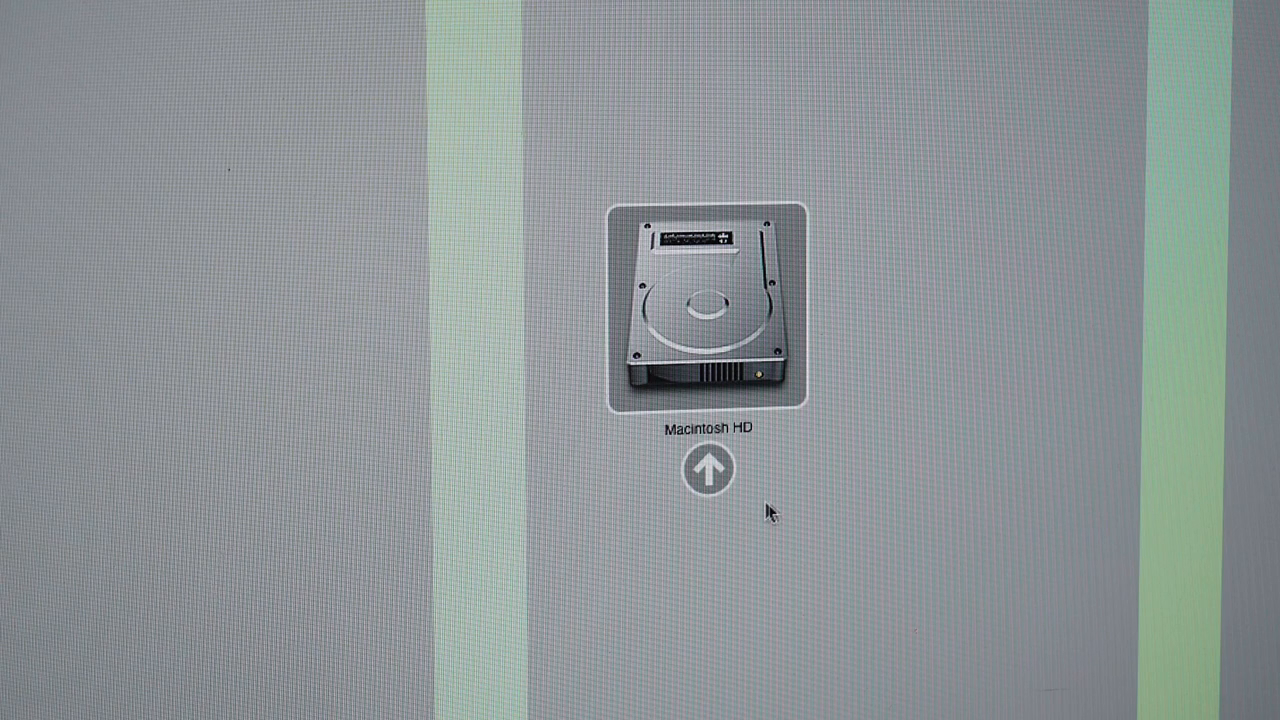
pyautogui.moveTo(650, 413)
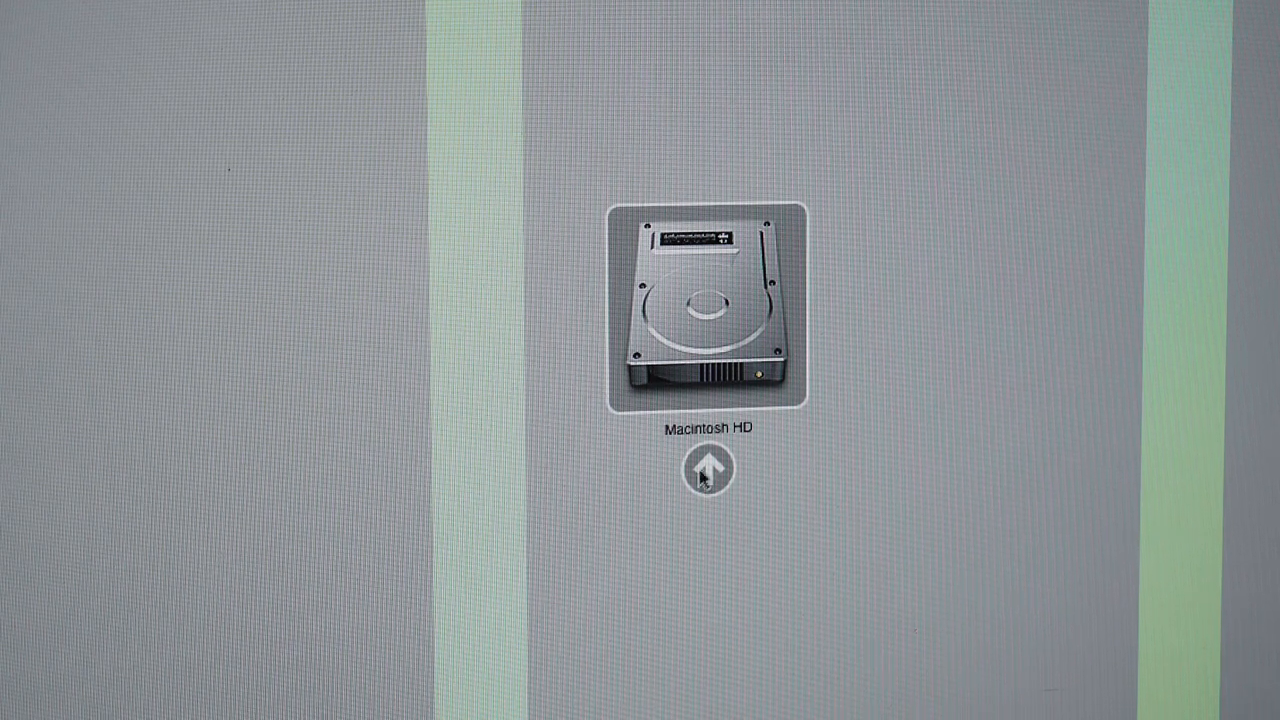
pyautogui.moveTo(707, 467)
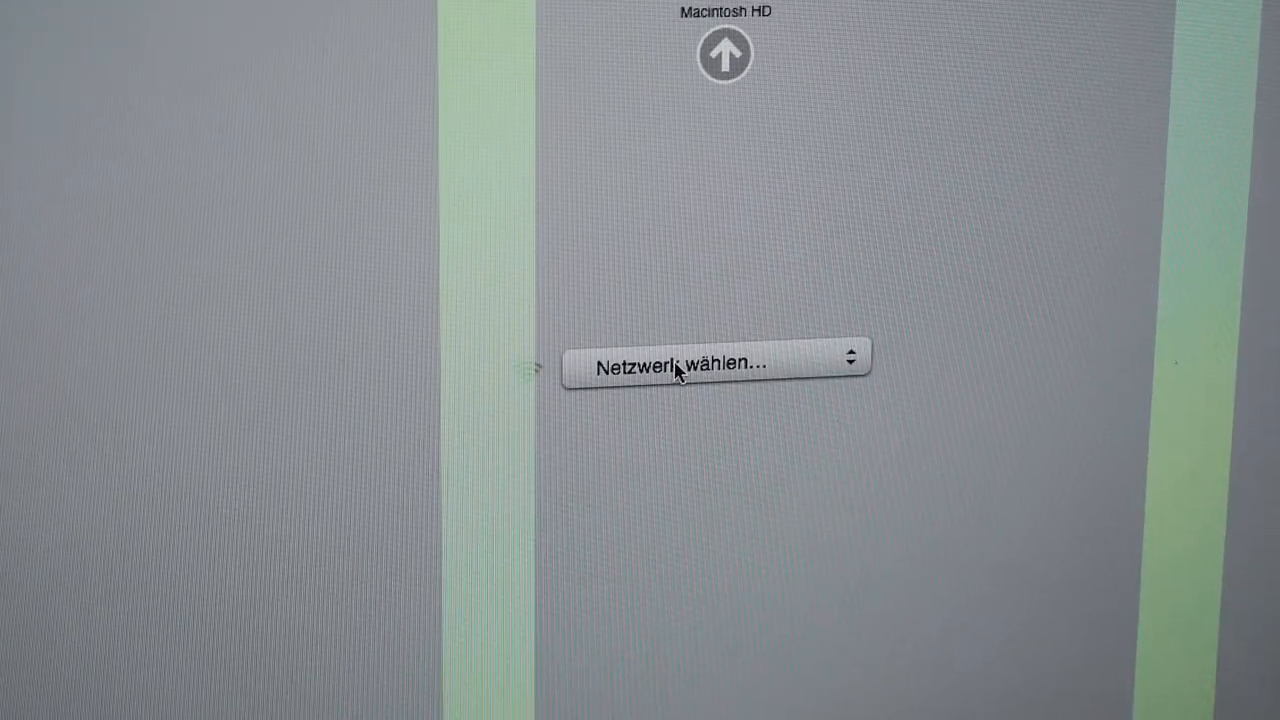
pyautogui.moveTo(690, 205)
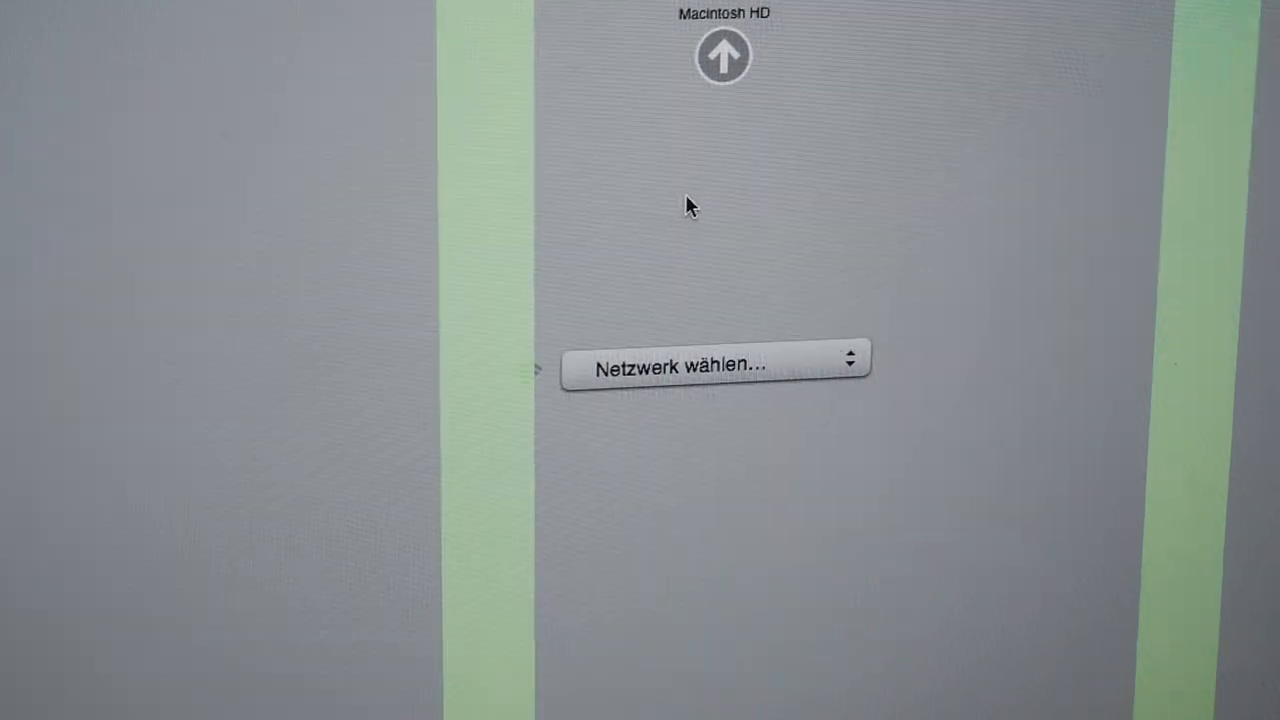